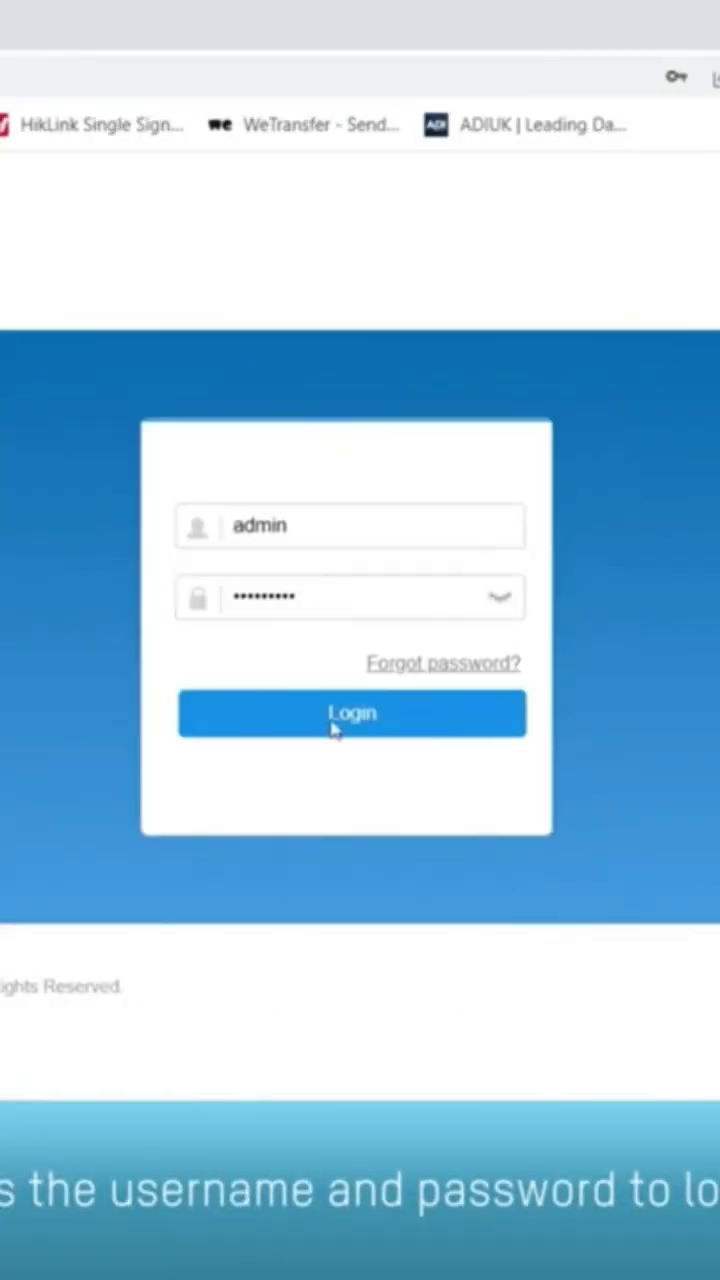
- Sign in to the DVR web portal with the filled-in username and password
left_click(352, 712)
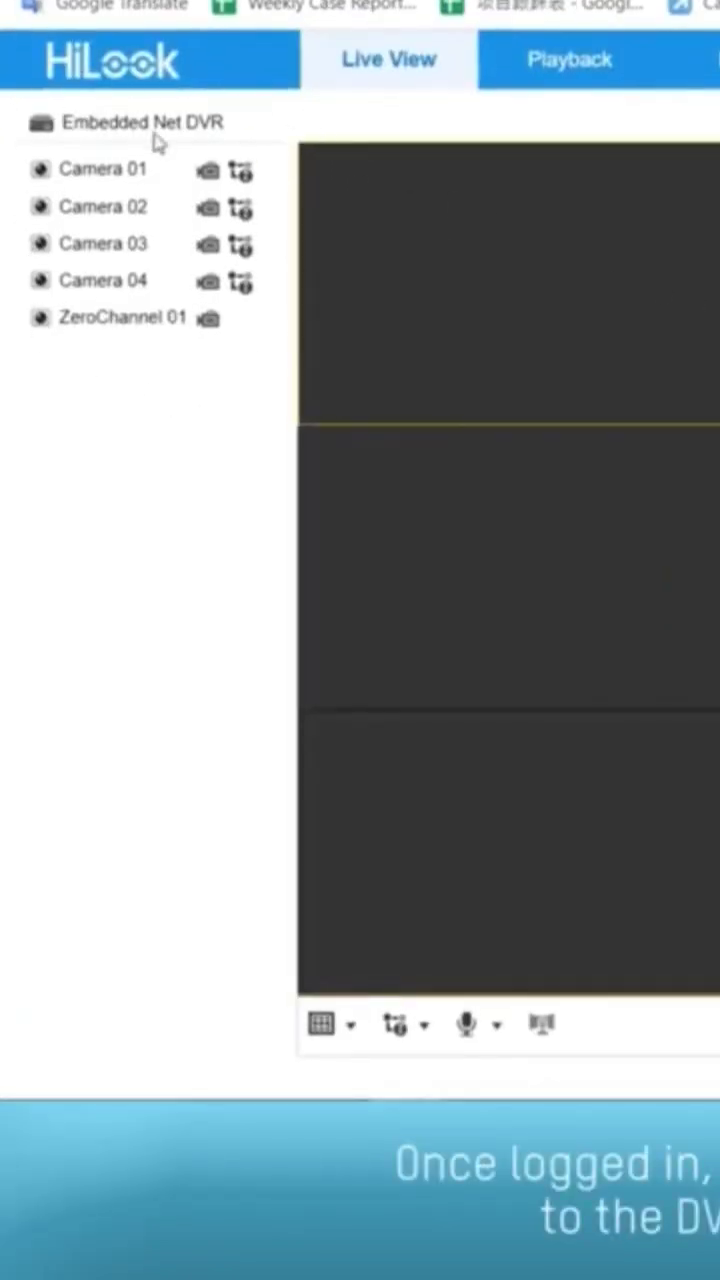
- Start live view for the Embedded Net DVR cameras and show one feed in the 1x1 layout
double_click(92, 168)
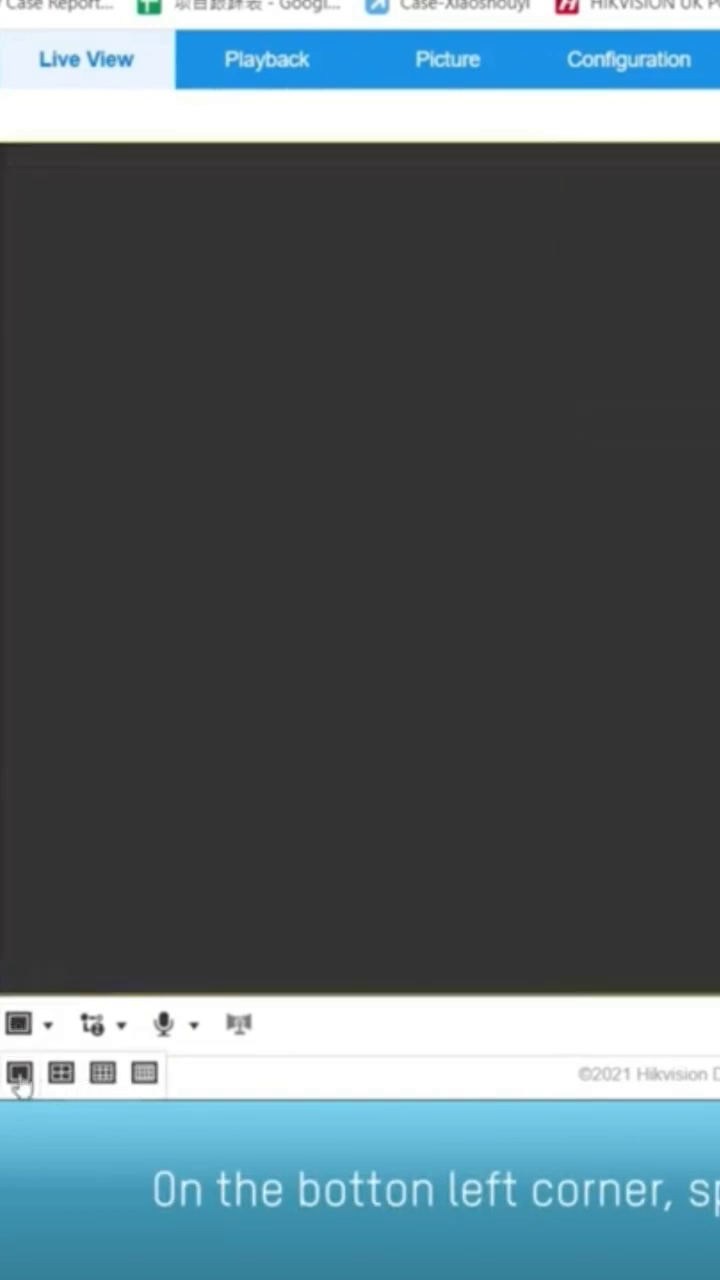
left_click(20, 1072)
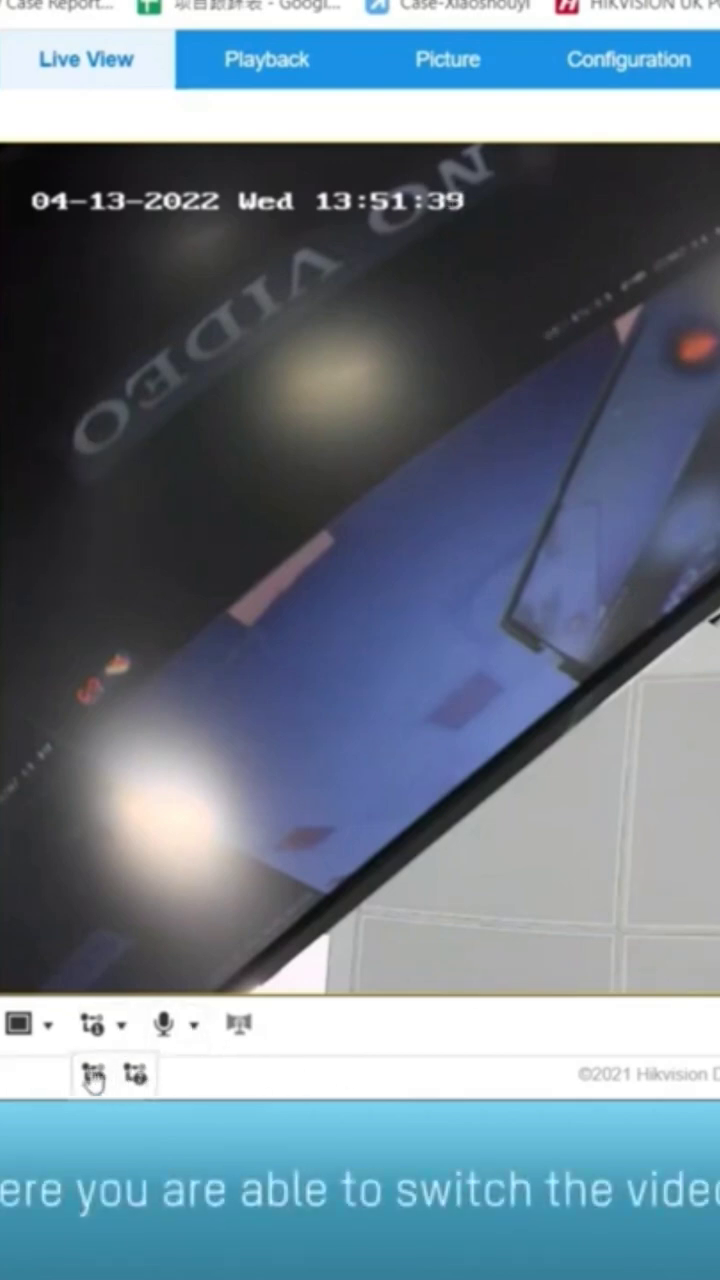
left_click(628, 60)
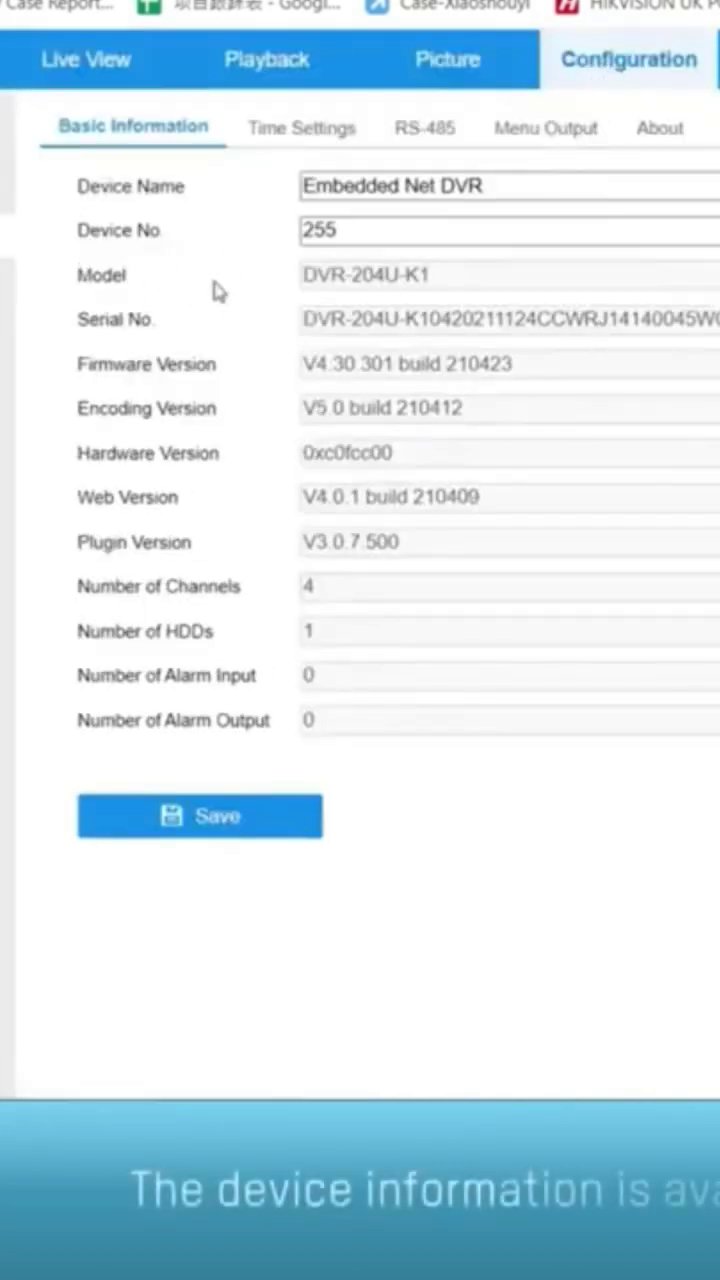
mouse_move(500, 288)
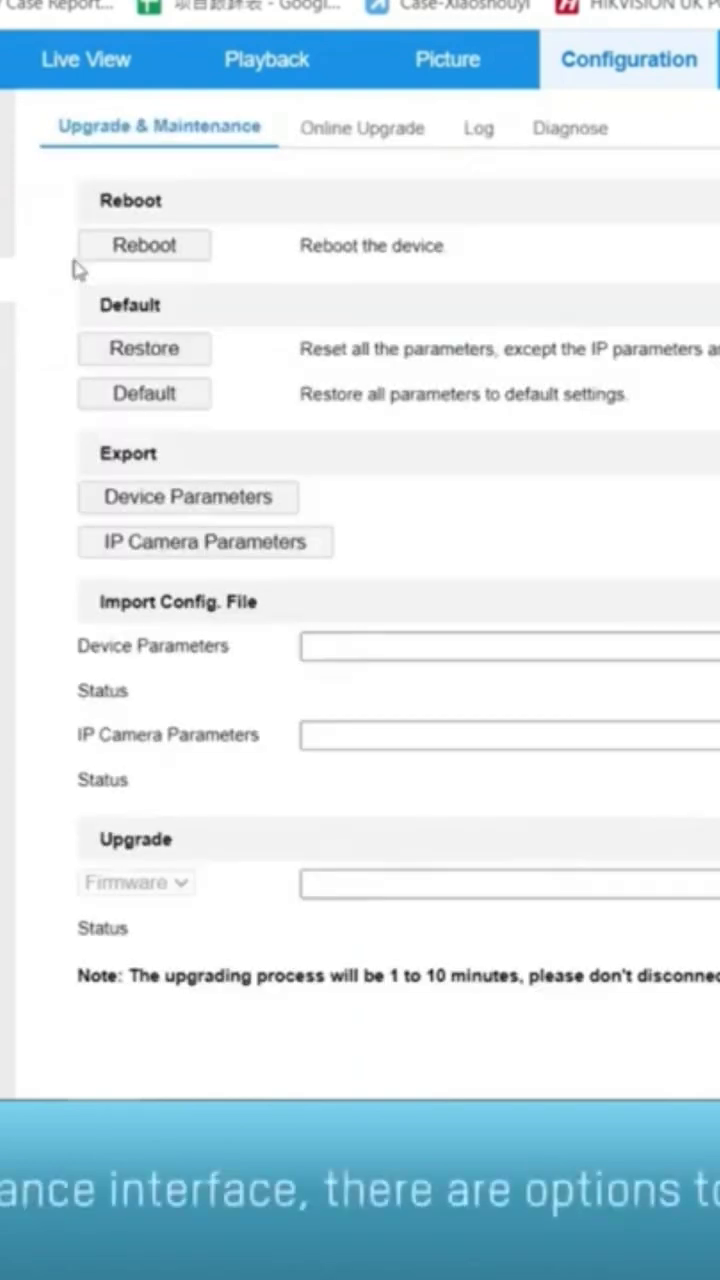
mouse_move(100, 290)
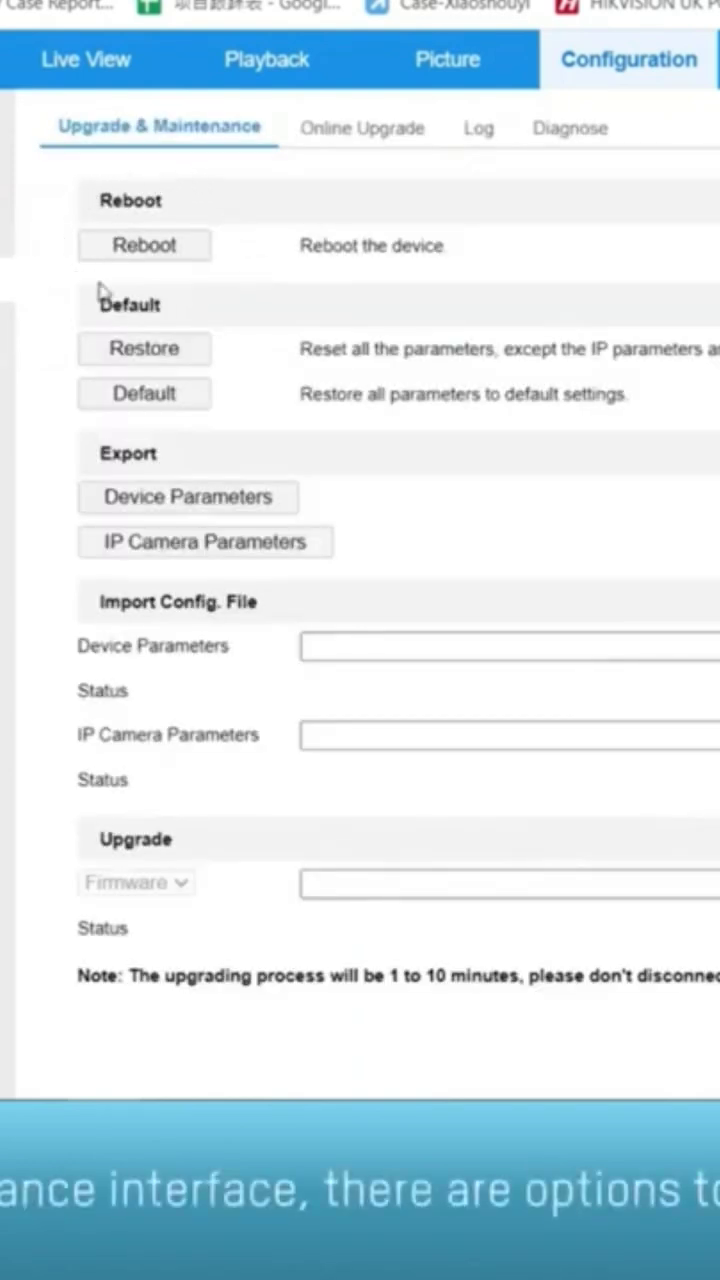